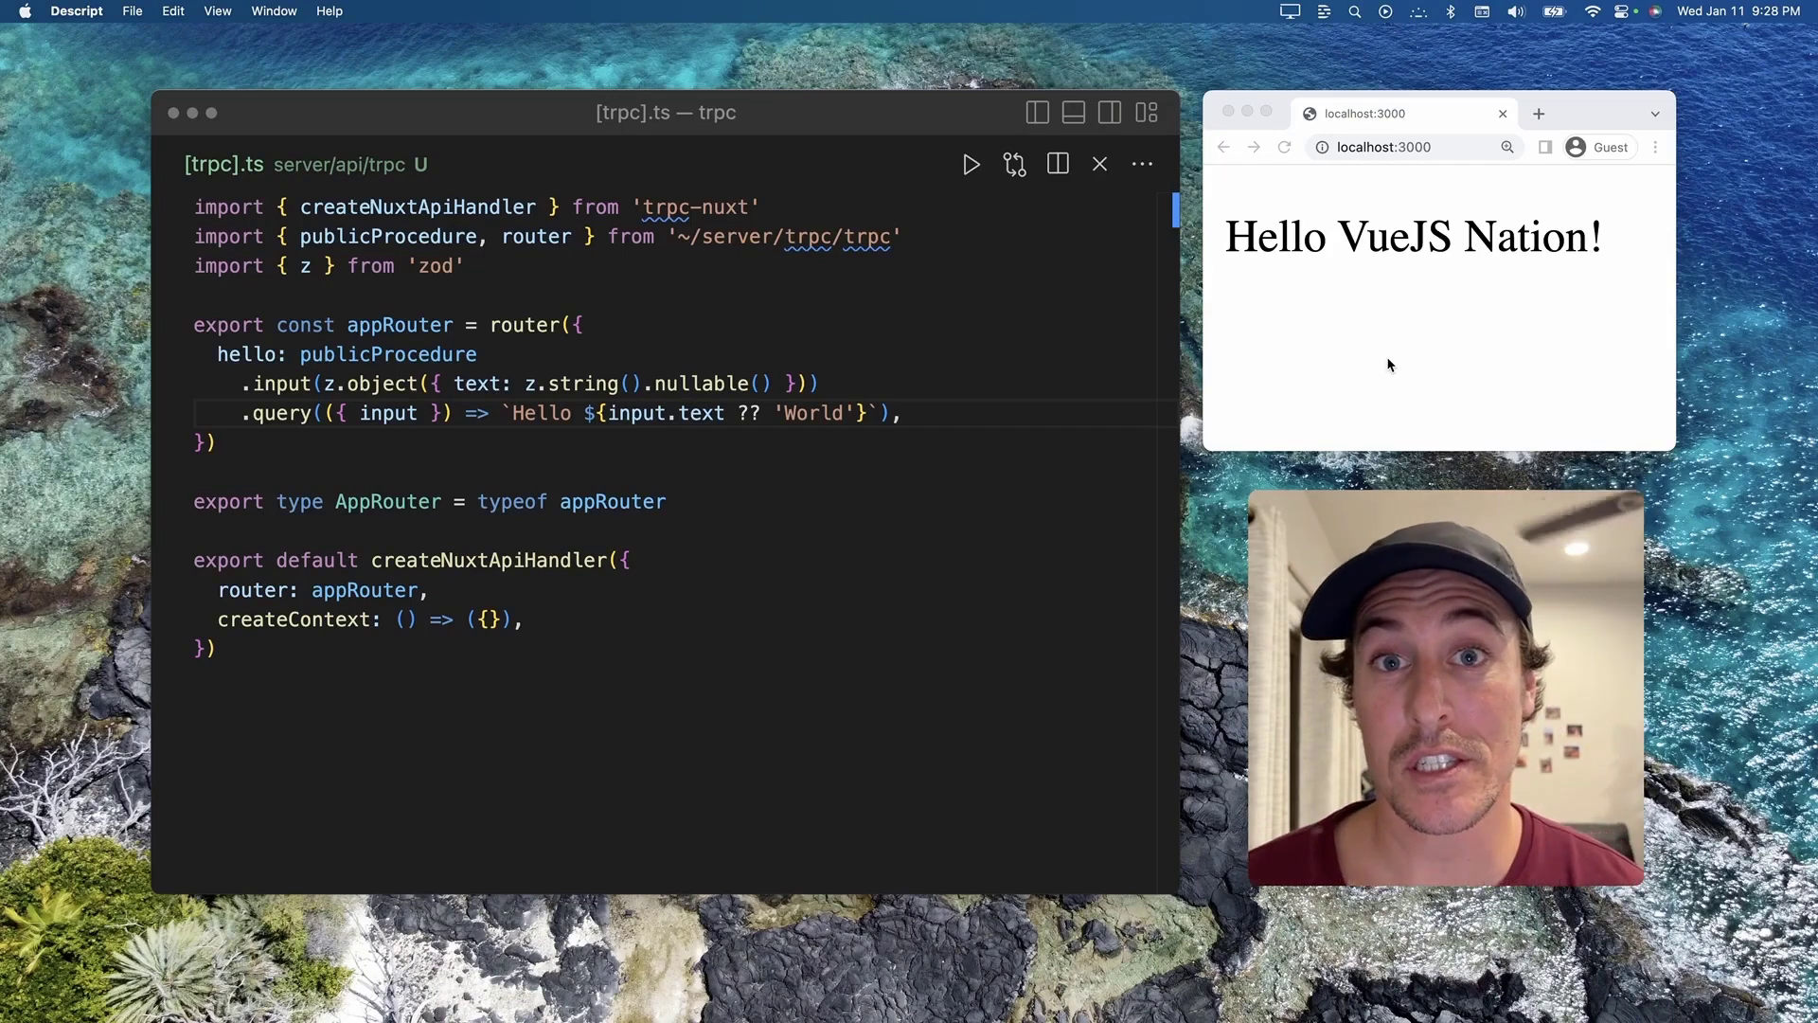
{"action": "mouse_move", "coordinate": [1051, 417]}
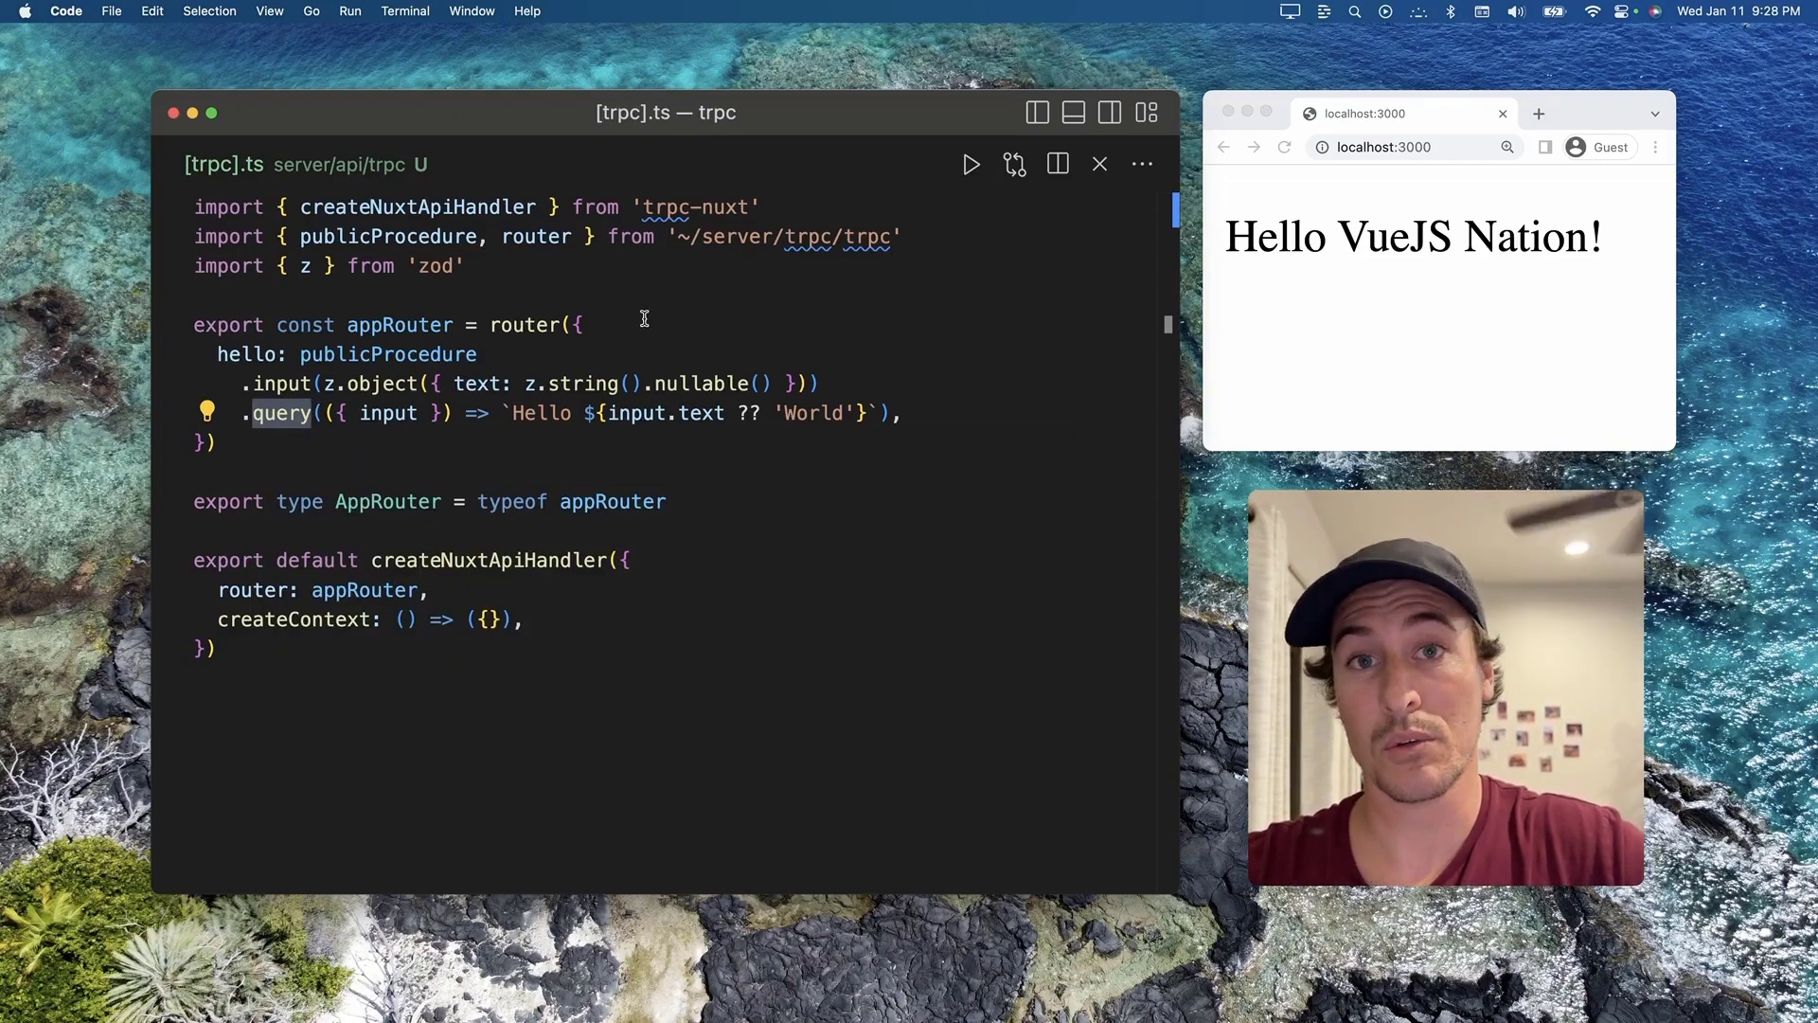
- Replace .query with .mutation on the hello procedure in [trpc].ts, then go to pages/index.vue
{"action": "type", "text": "mutation"}
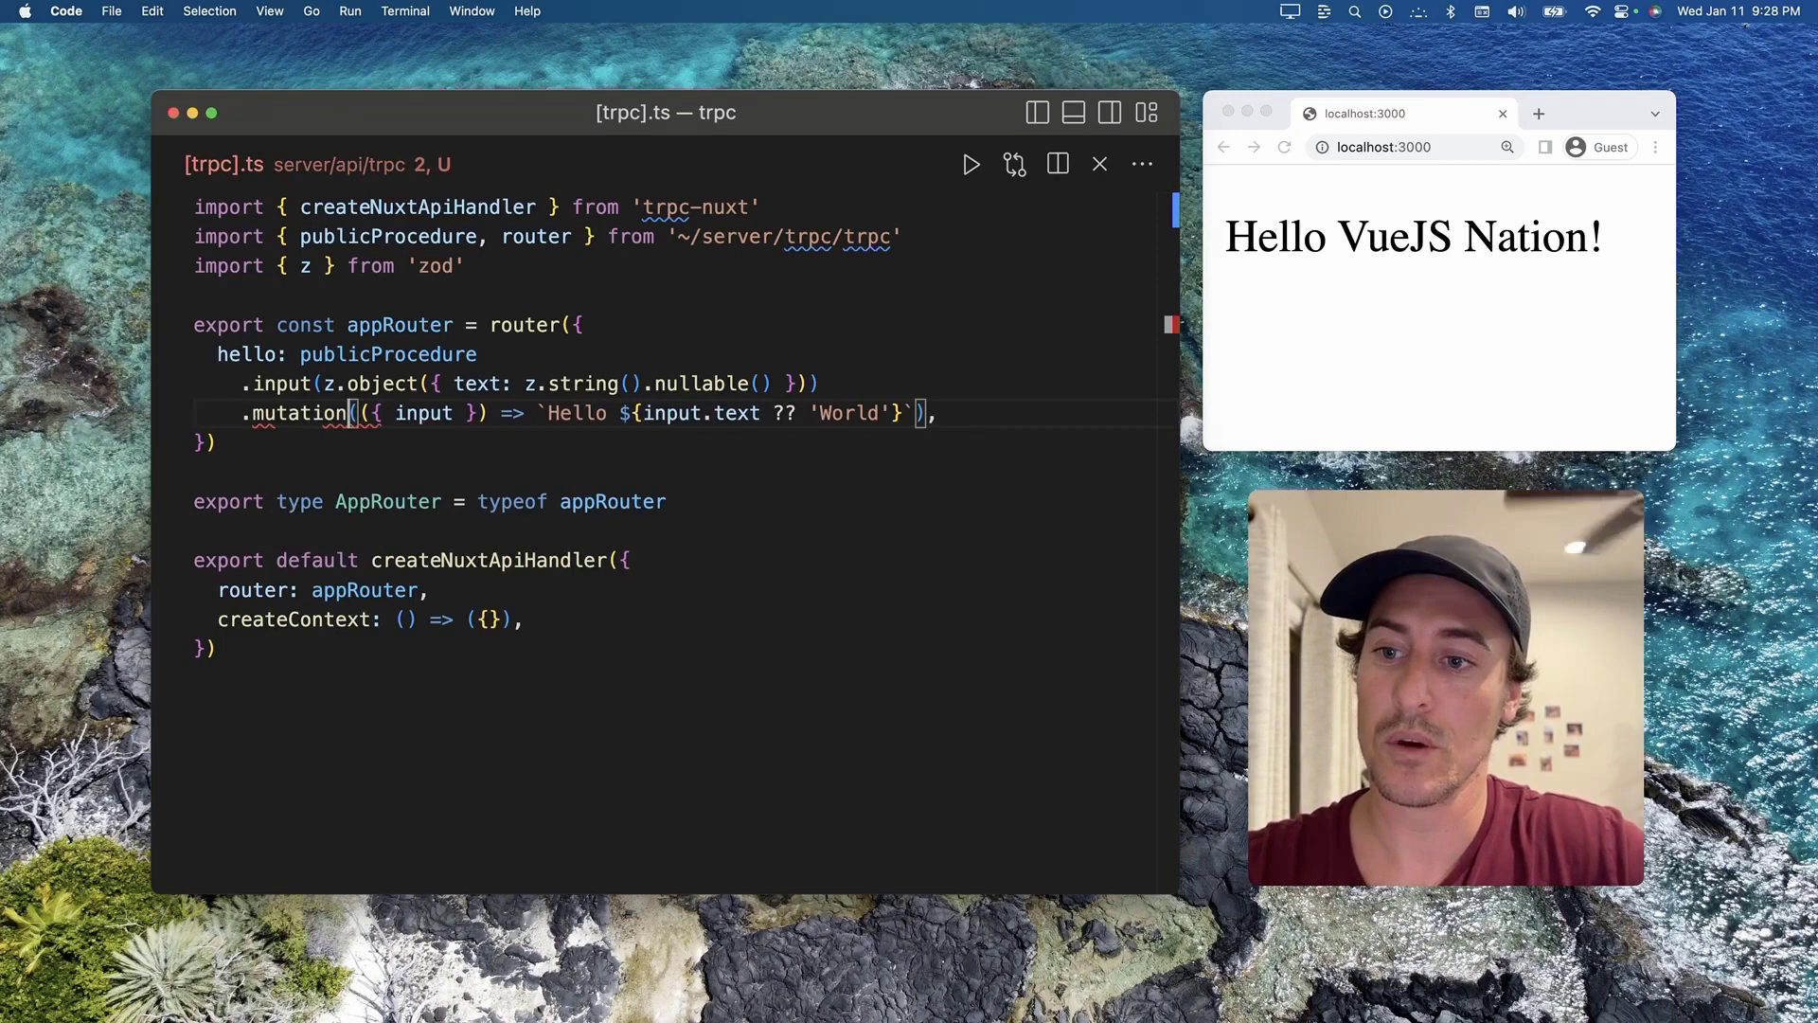
{"action": "double_click", "coordinate": [712, 383]}
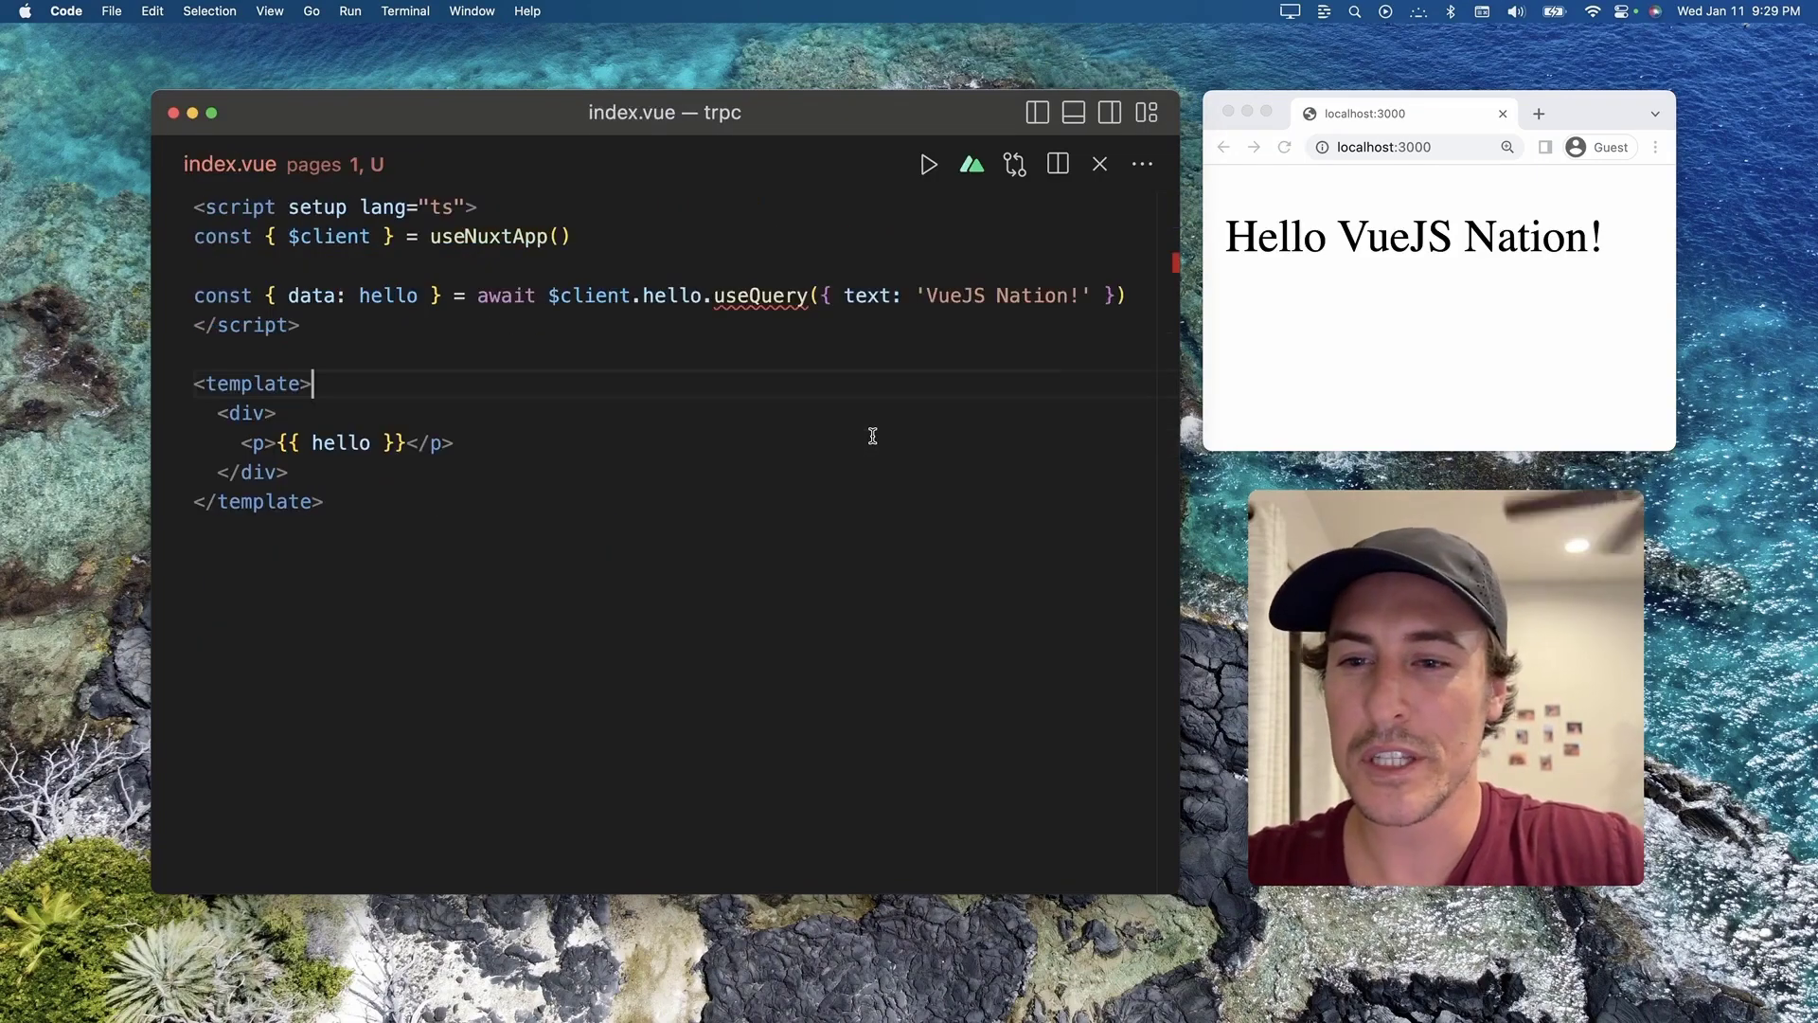
{"action": "mouse_move", "coordinate": [754, 295]}
{"action": "type", "text": "mutat"}
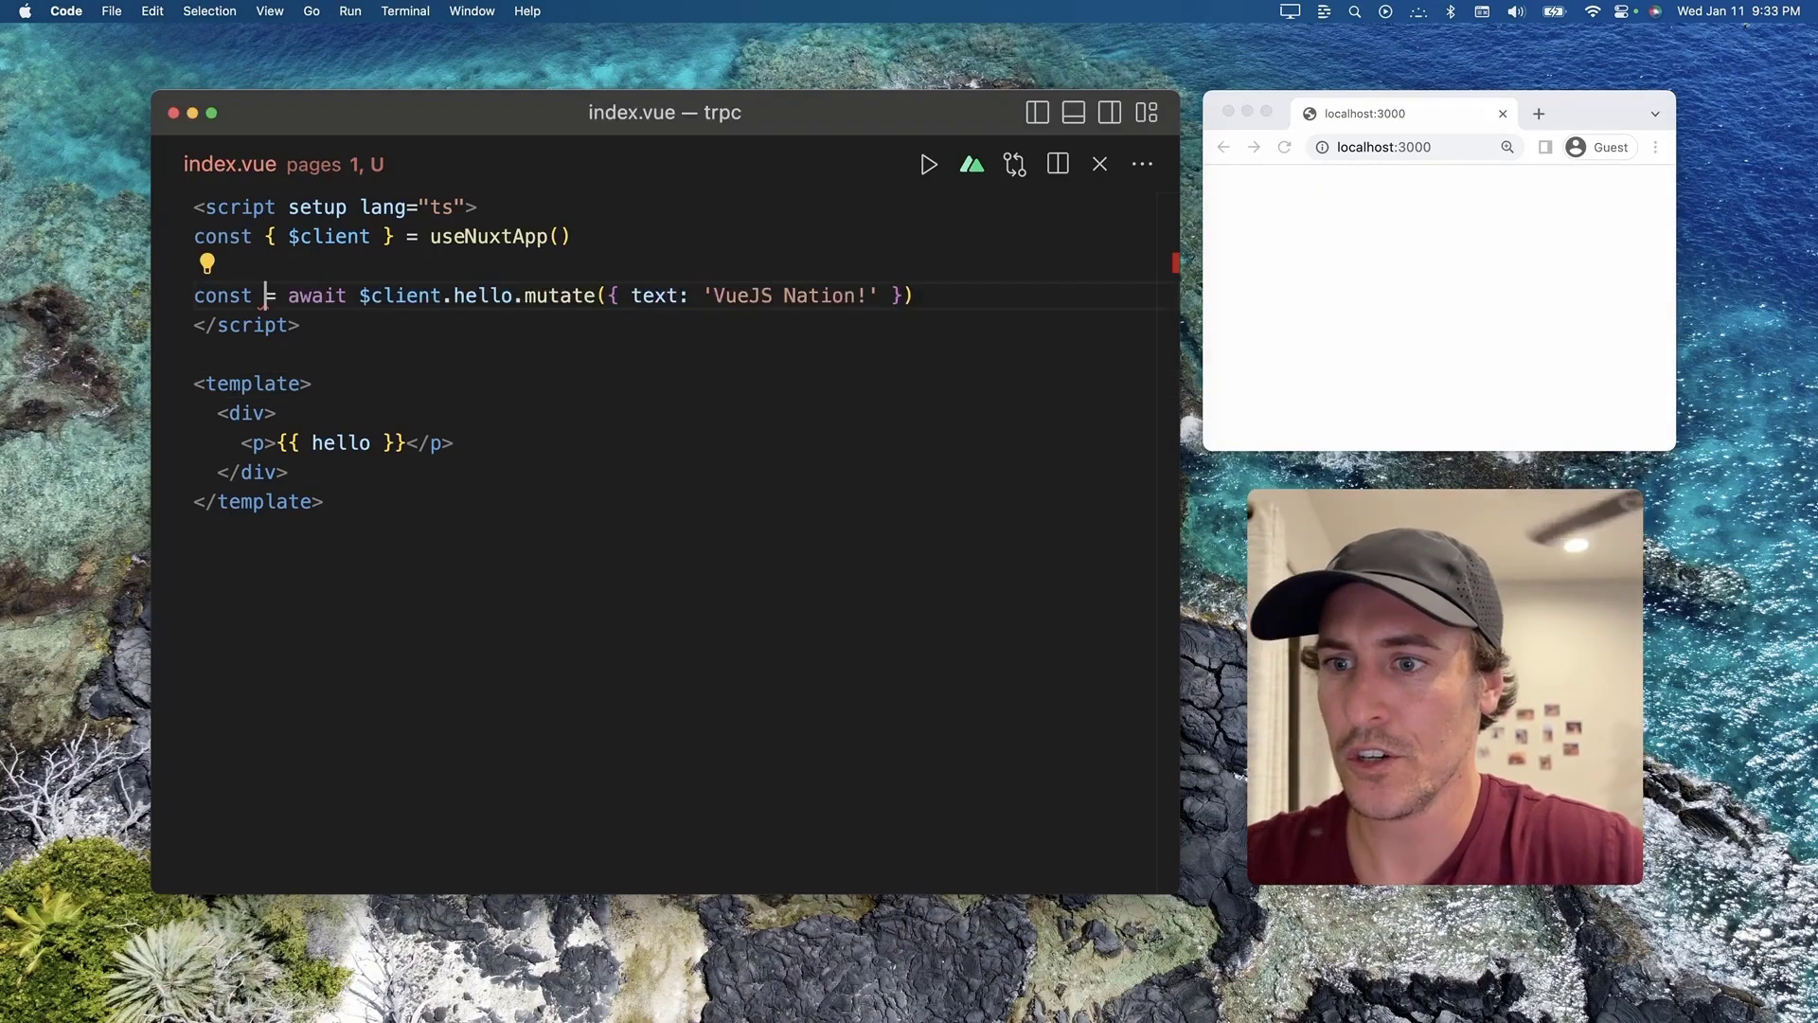
- Replace useQuery with mutate in index.vue, destructure the result as data and render {{ data }}
{"action": "type", "text": "data"}
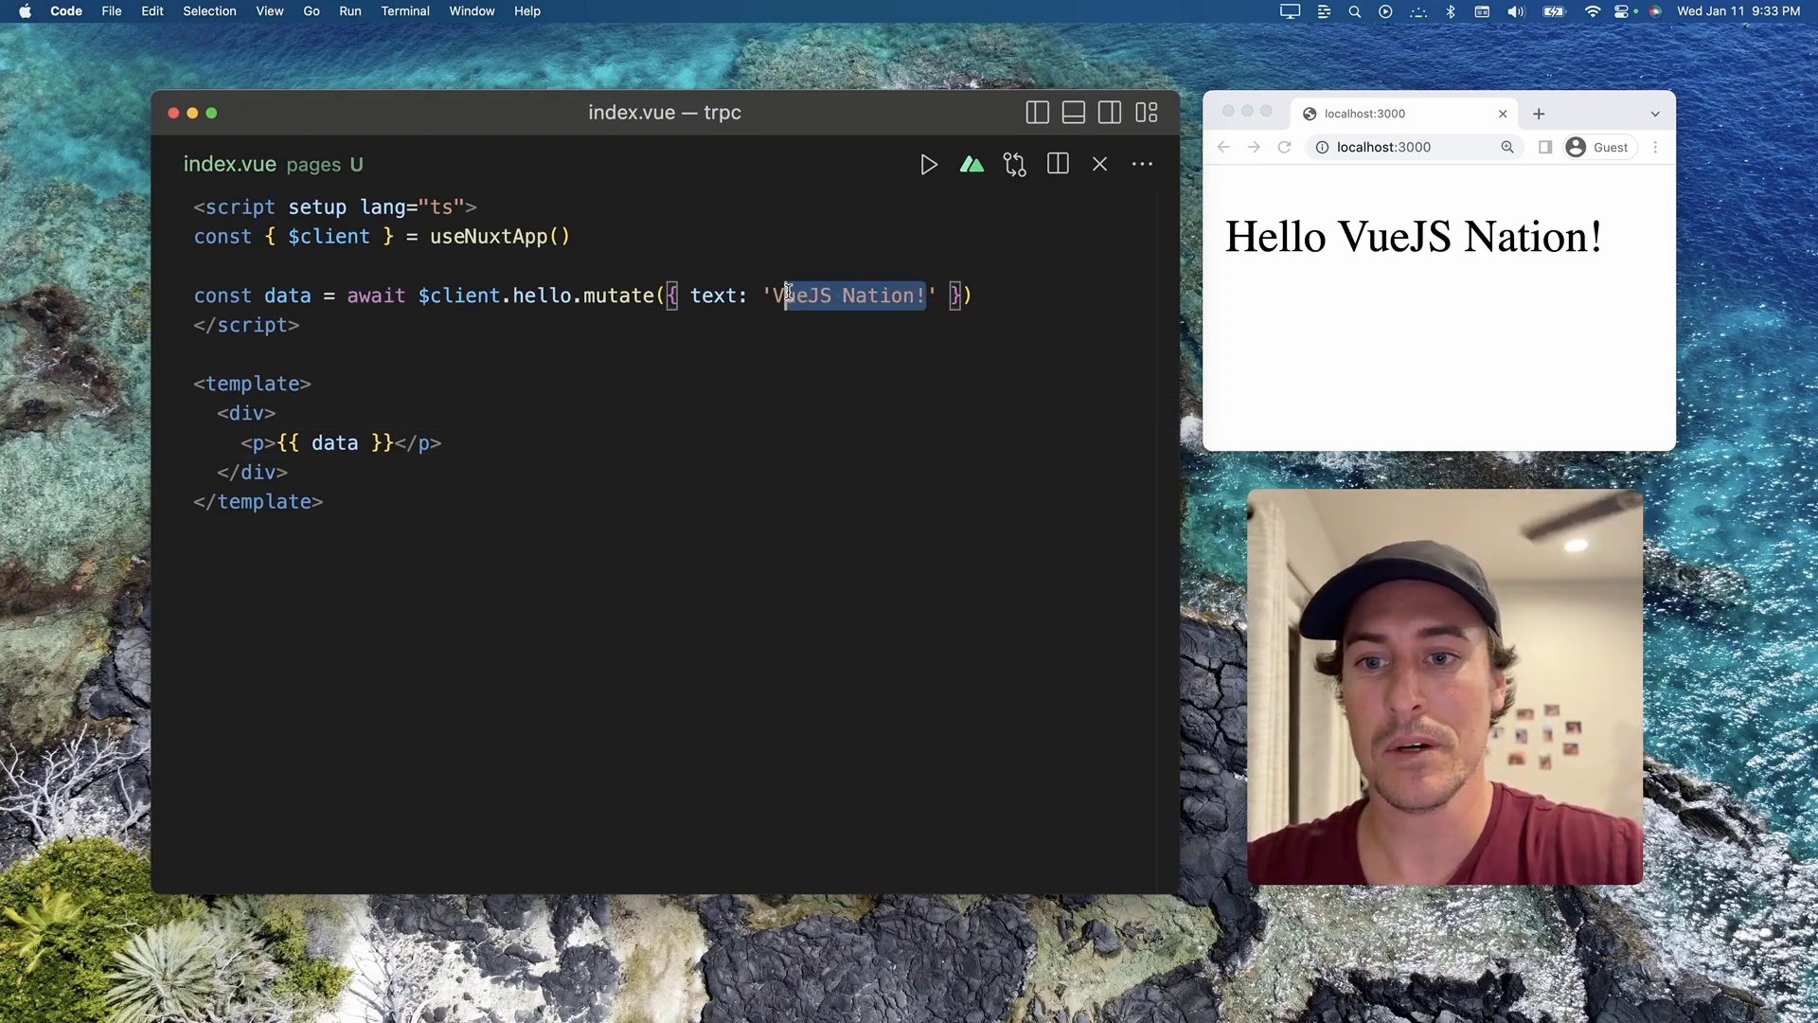
- Change the mutate call's text argument from 'VueJS Nation!' to 'World!!' and save
{"action": "type", "text": "World"}
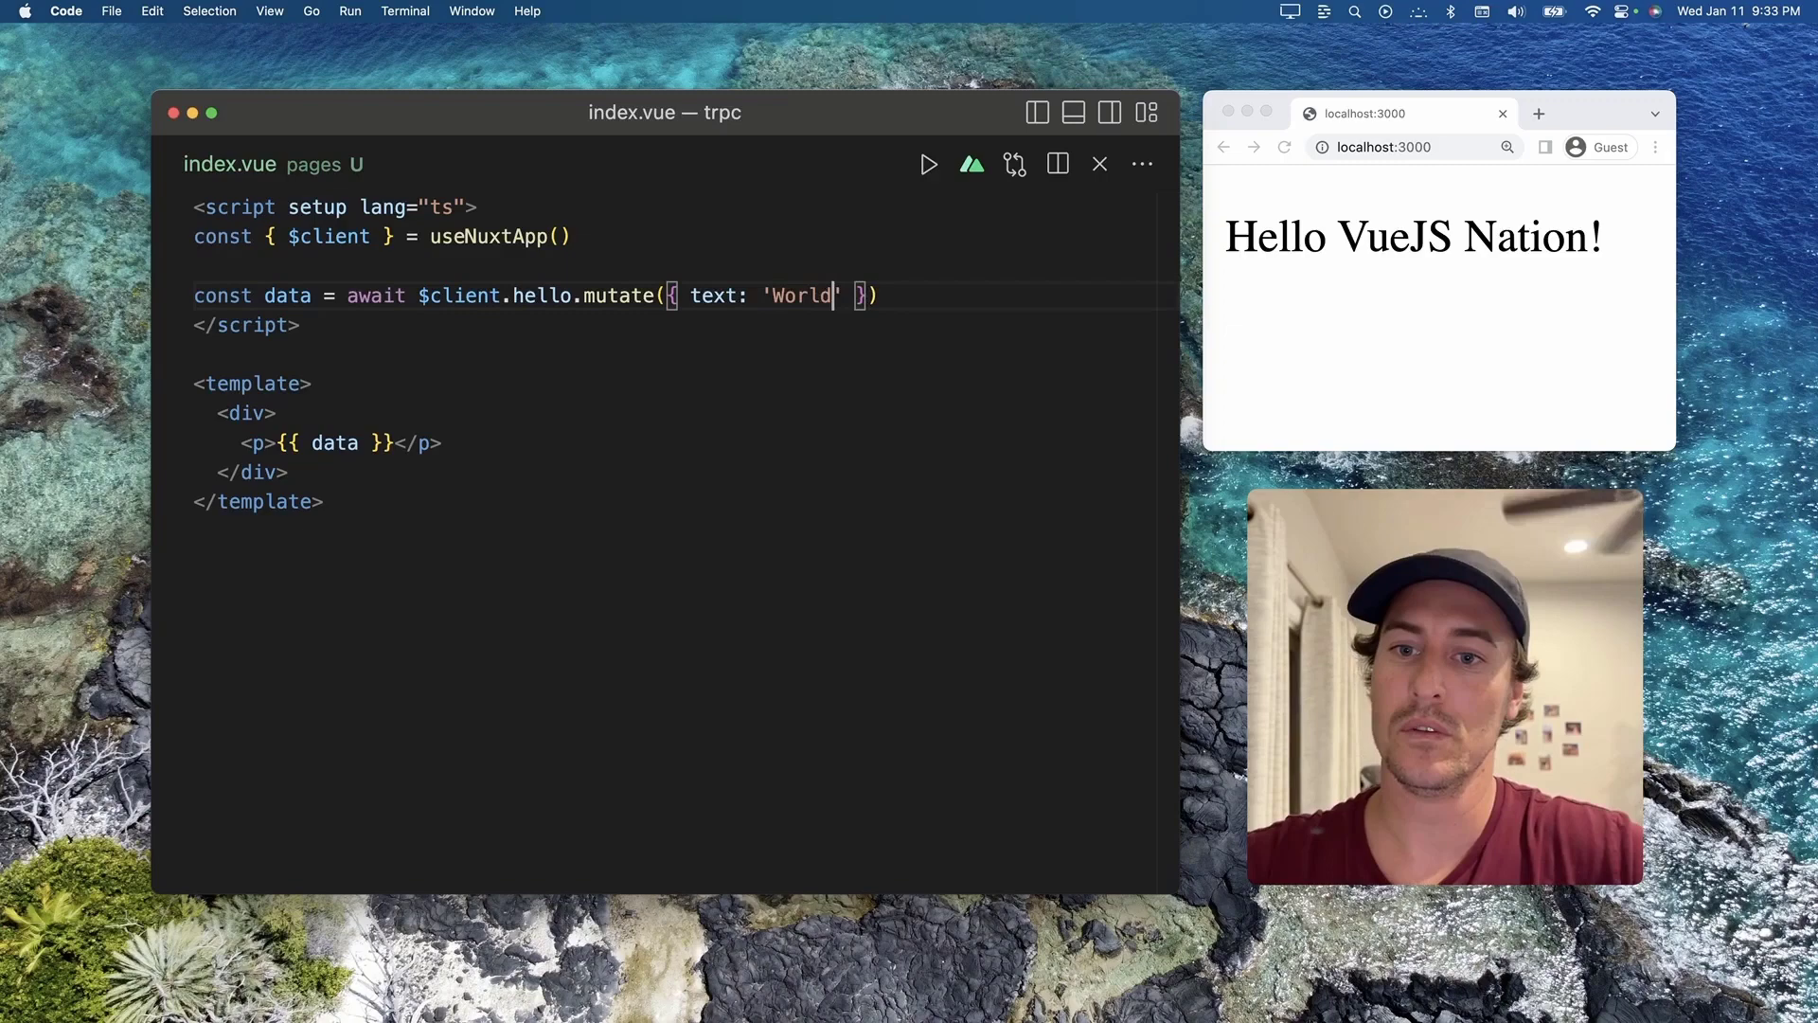
{"action": "type", "text": "!!"}
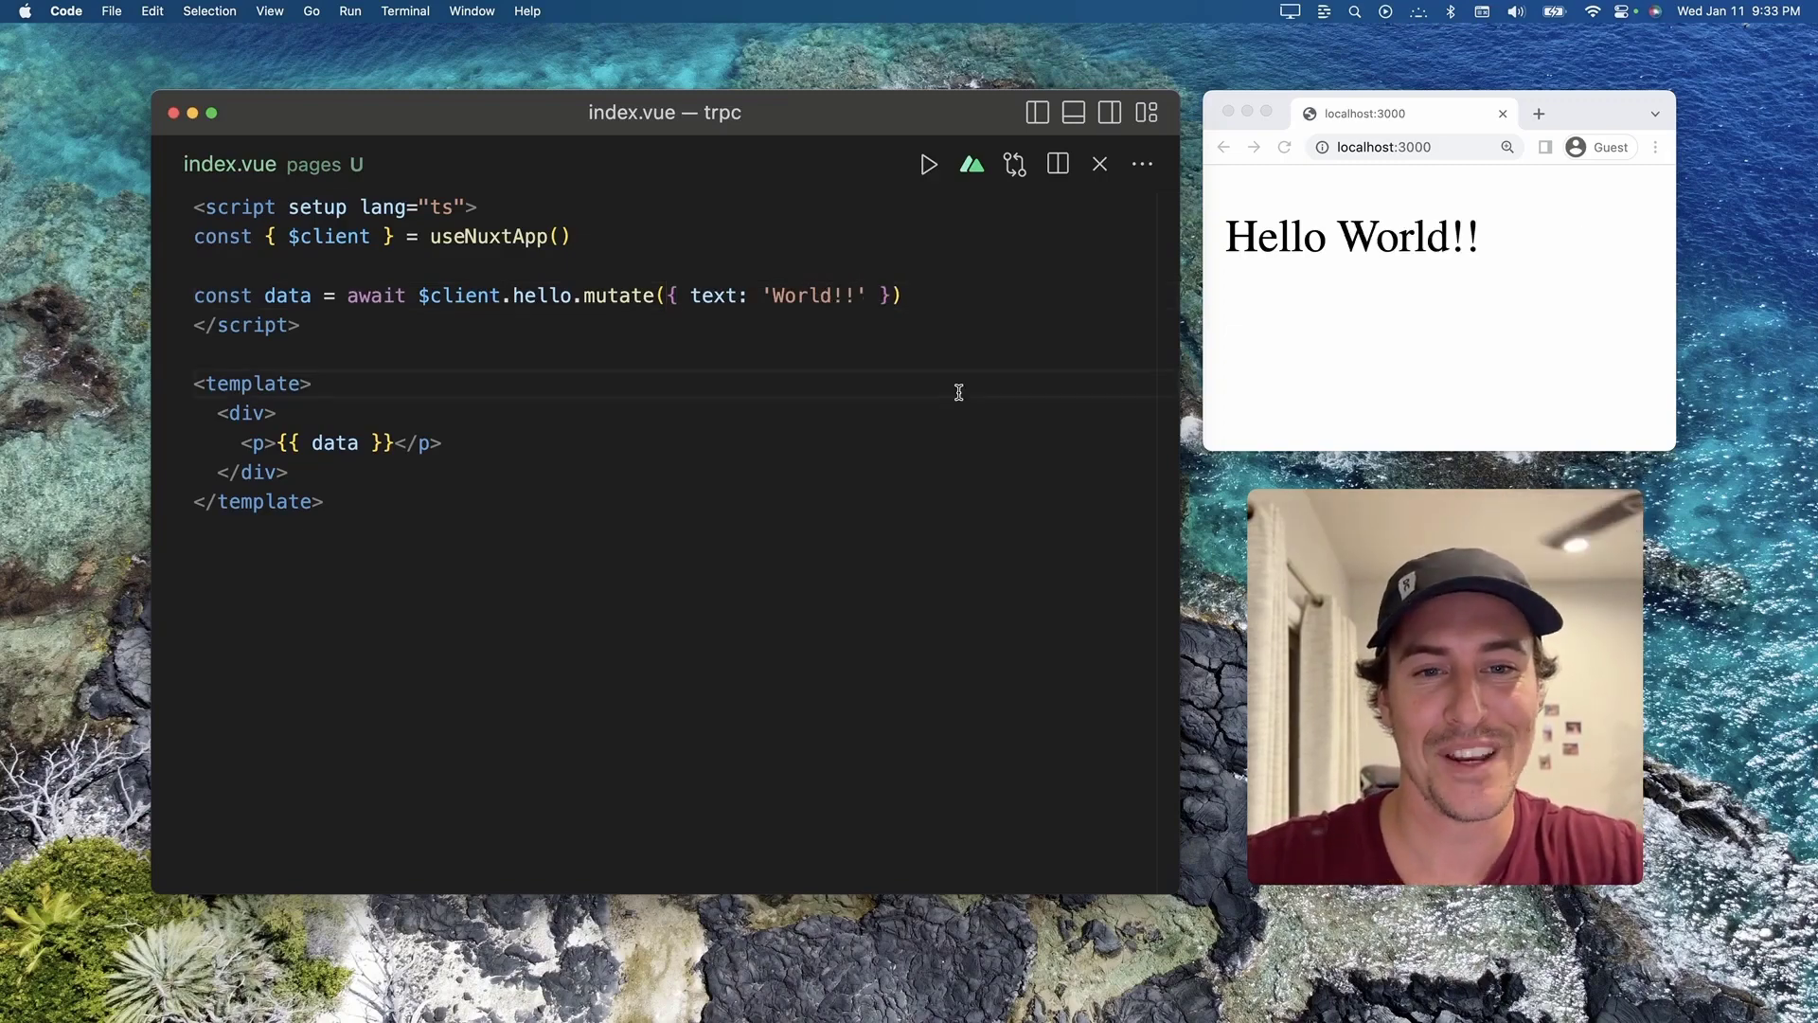
{"action": "mouse_move", "coordinate": [602, 312]}
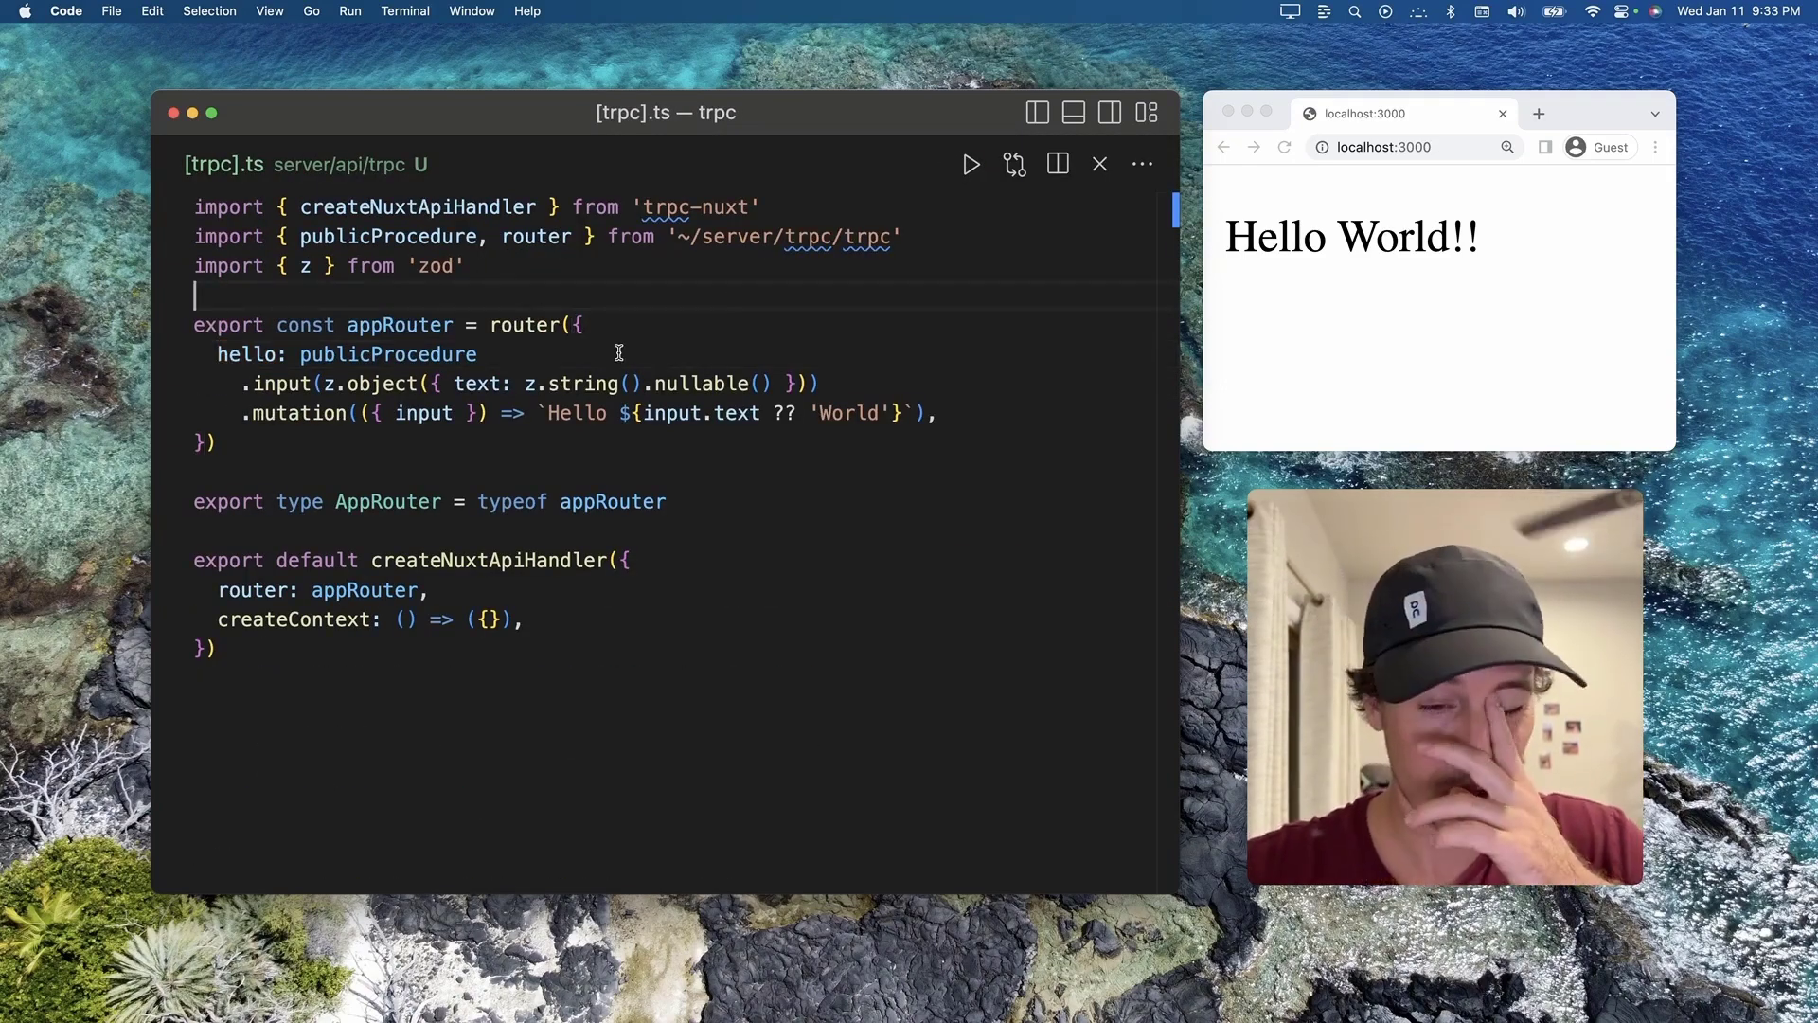
- Return to the index.vue editor showing the mutate call with 'World!!'
{"action": "double_click", "coordinate": [296, 413]}
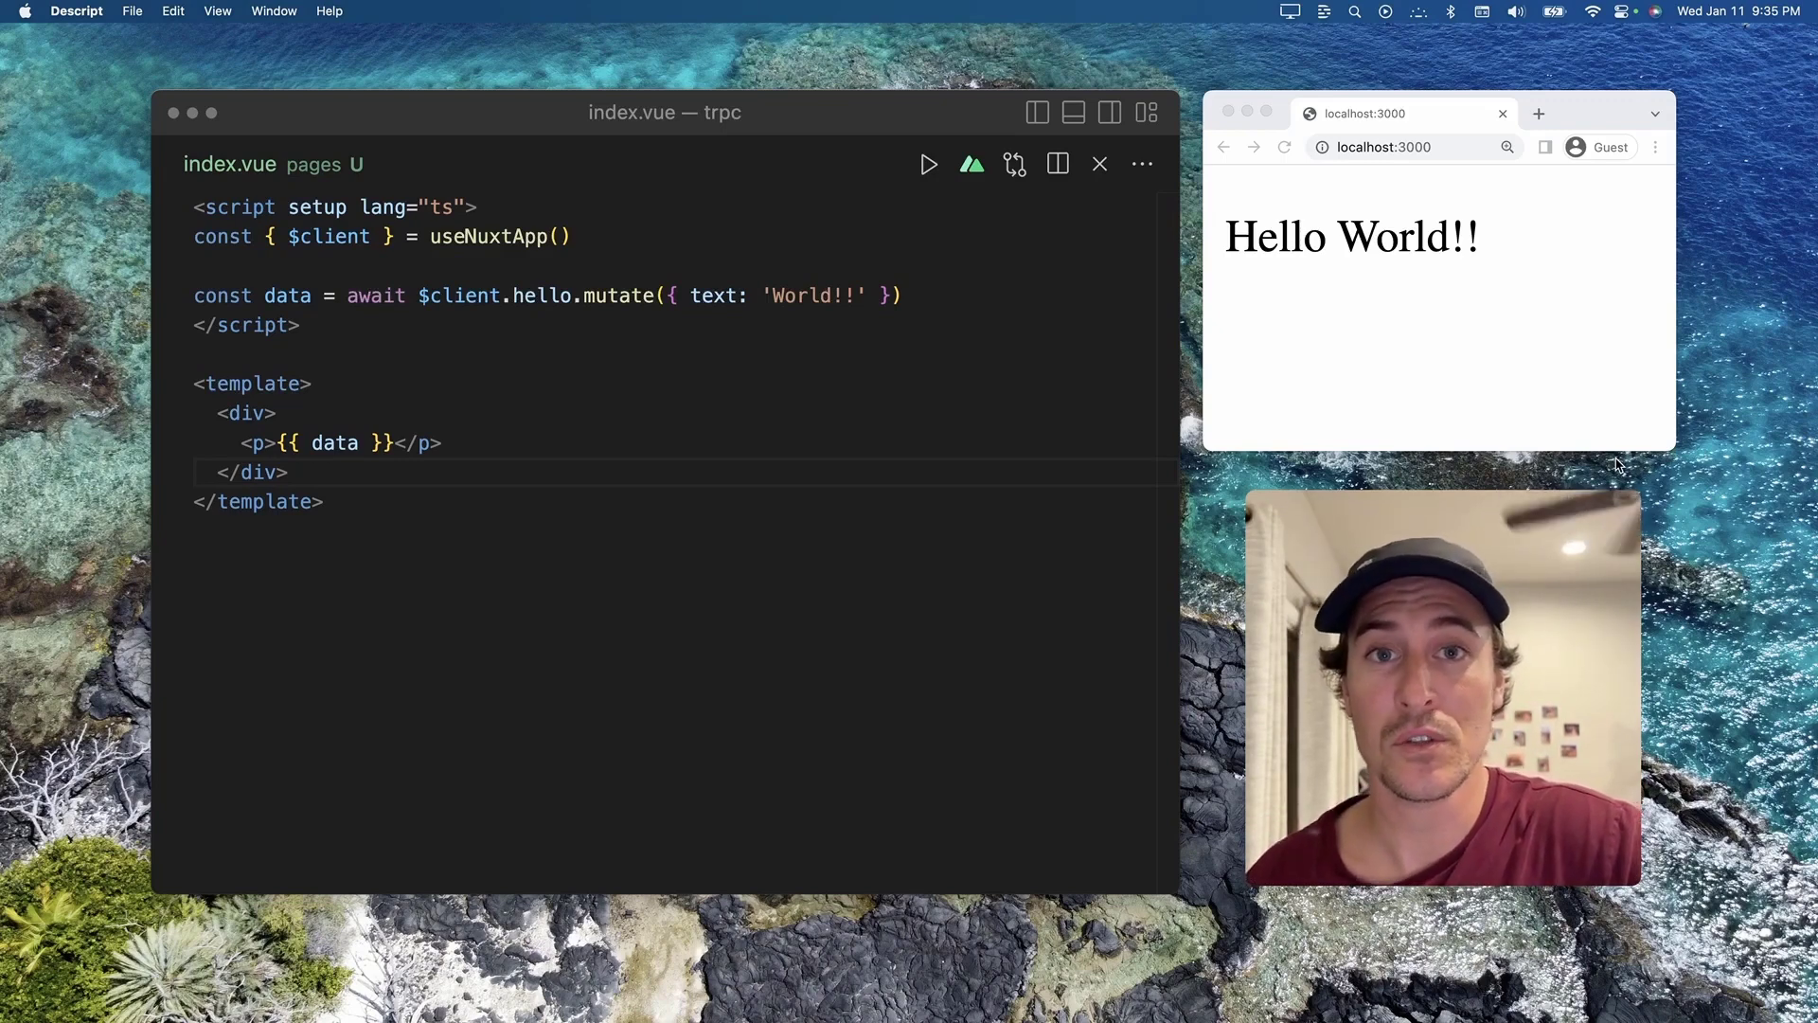
{"action": "mouse_move", "coordinate": [1716, 570]}
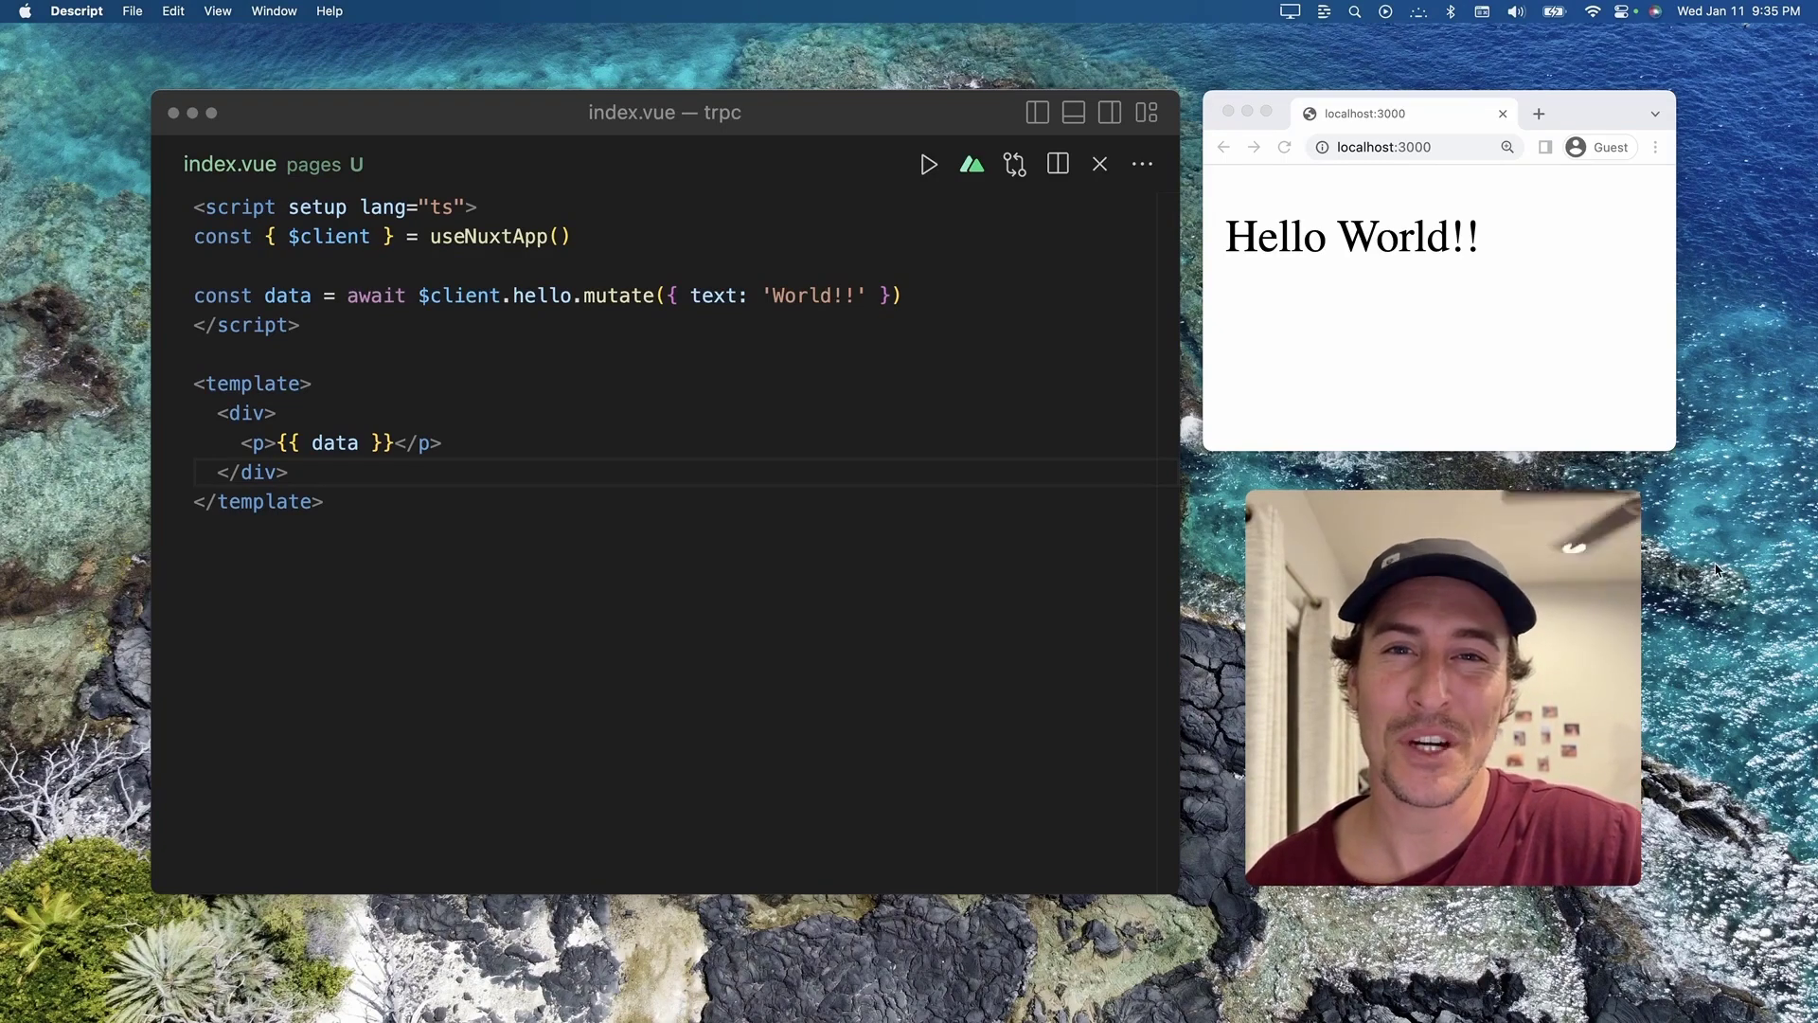